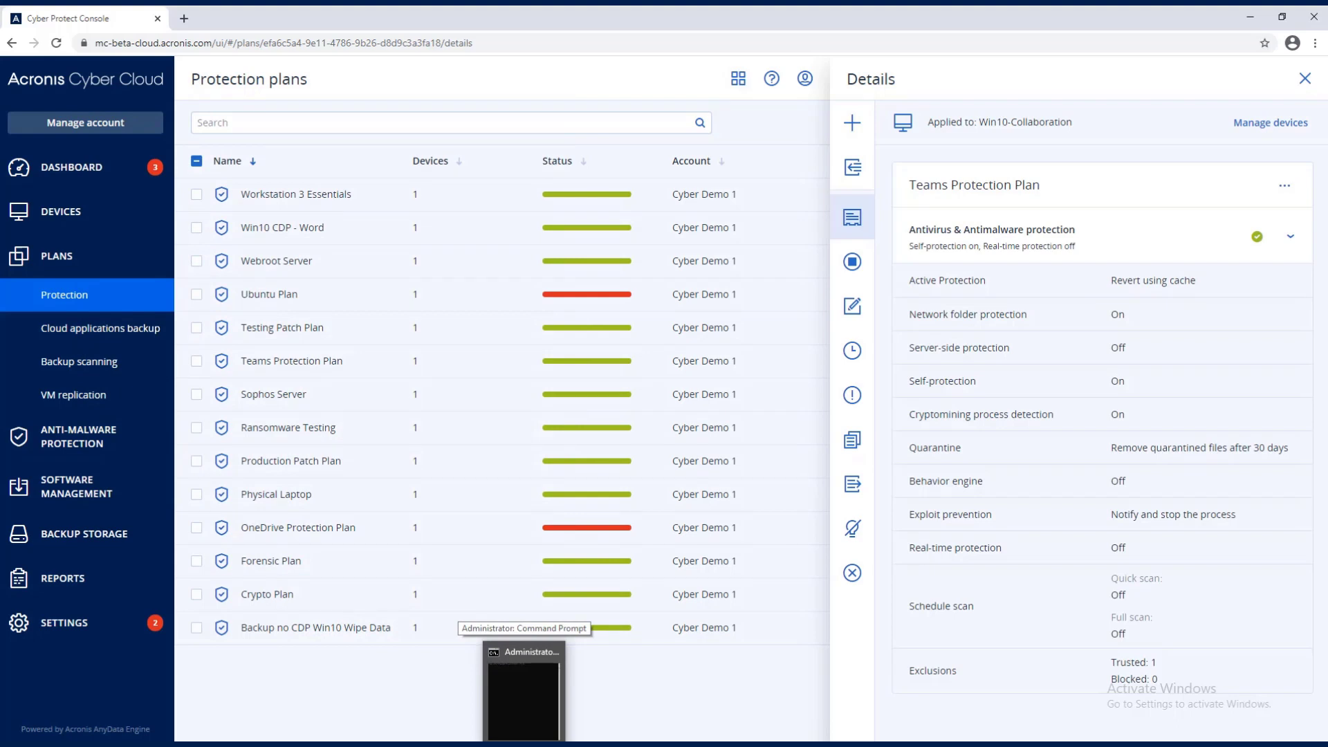
Step: Run injterminate_x64 --virtualprotect and --createremotethread on teams.exe, both terminating 0 processes
left_click(523, 686)
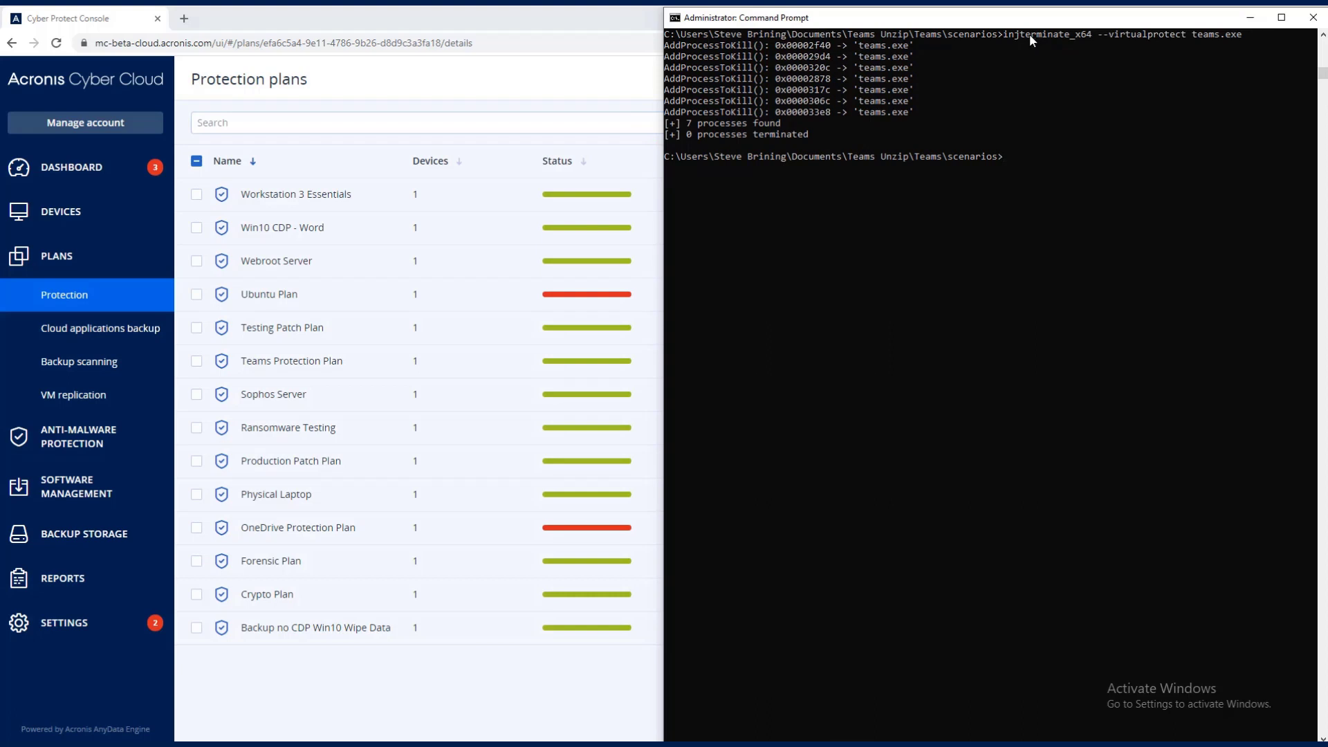
mouse_move(730, 574)
type("injterminate_x64 --createremotethread teams.exe")
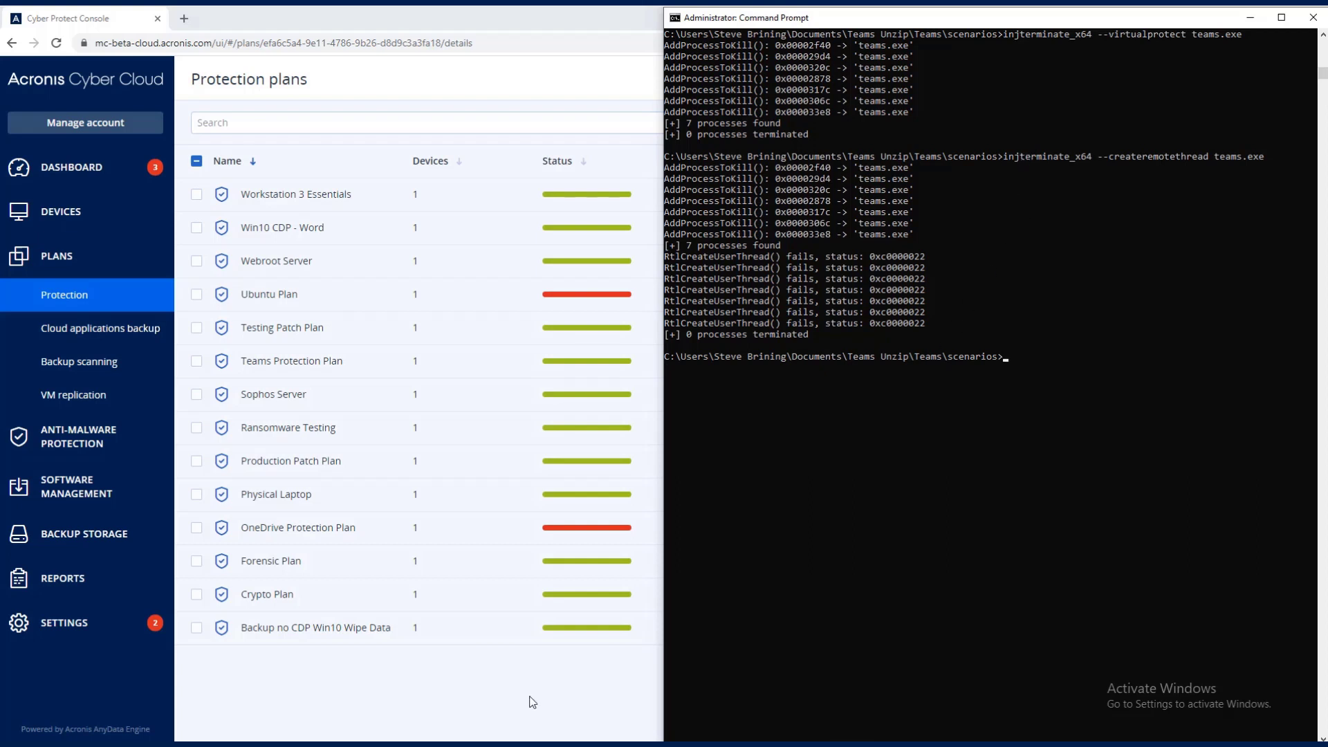
mouse_move(541, 707)
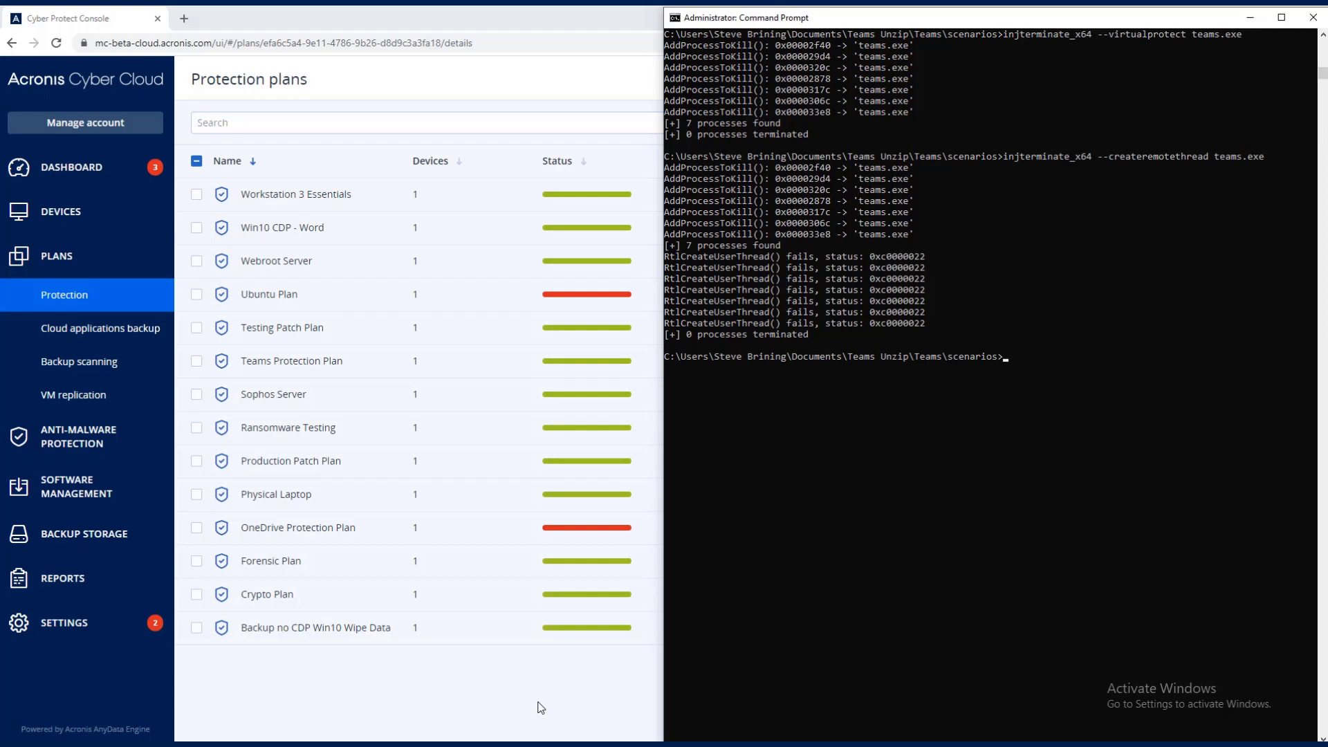
mouse_move(546, 709)
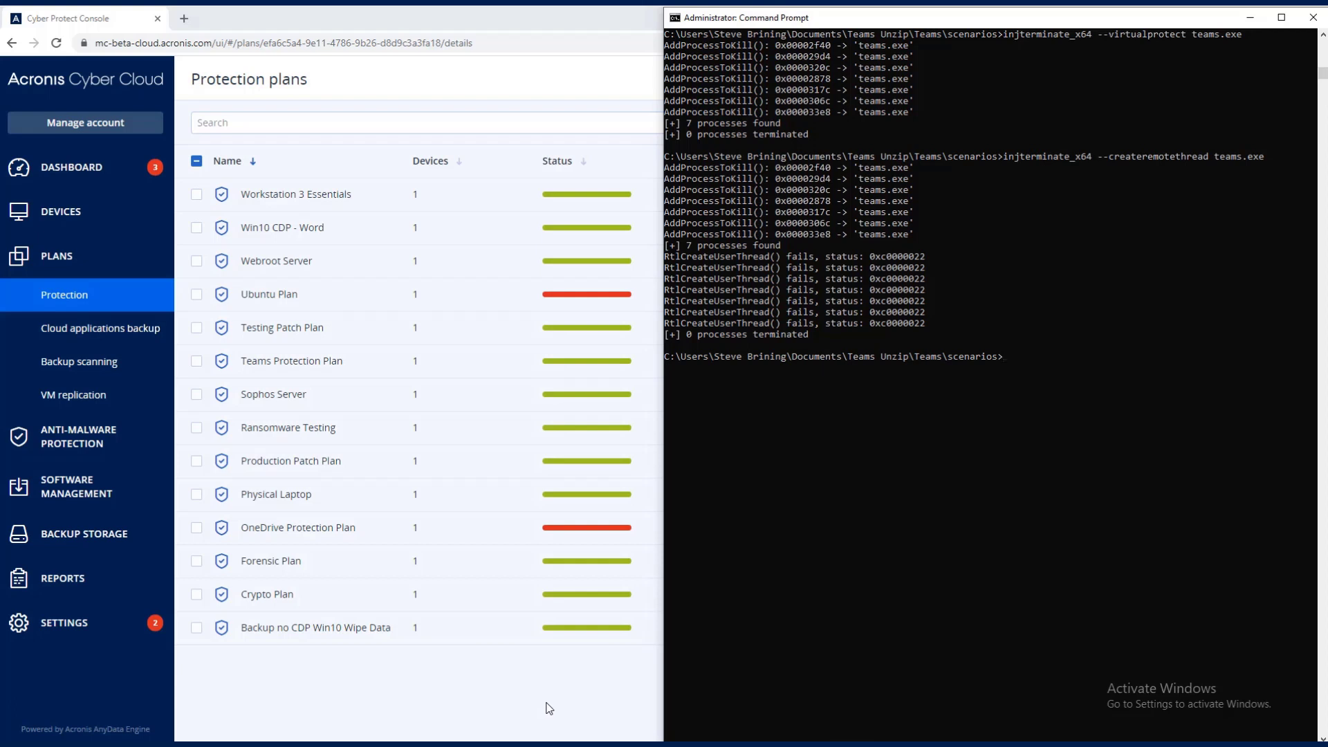
left_click(1284, 184)
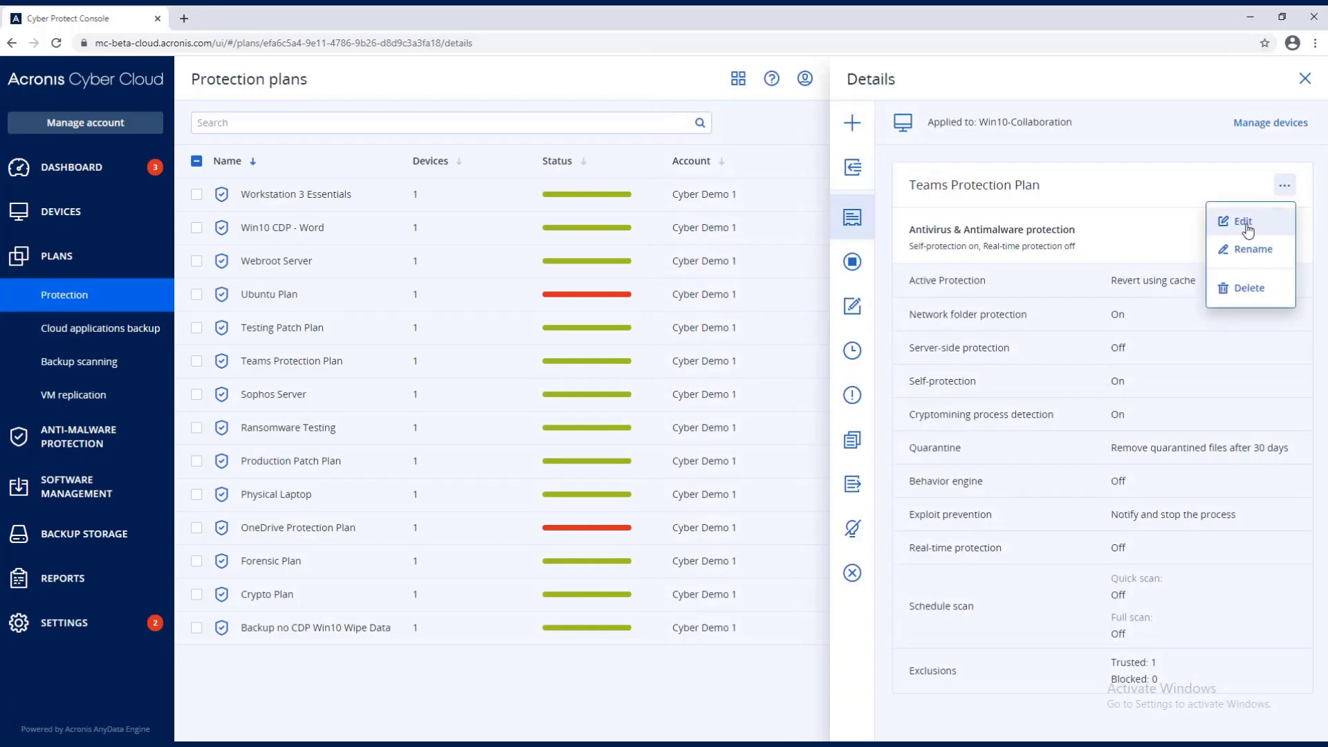
Step: Edit the plan to switch Self-protection off, save it, and expand Antivirus & Antimalware protection
left_click(1245, 220)
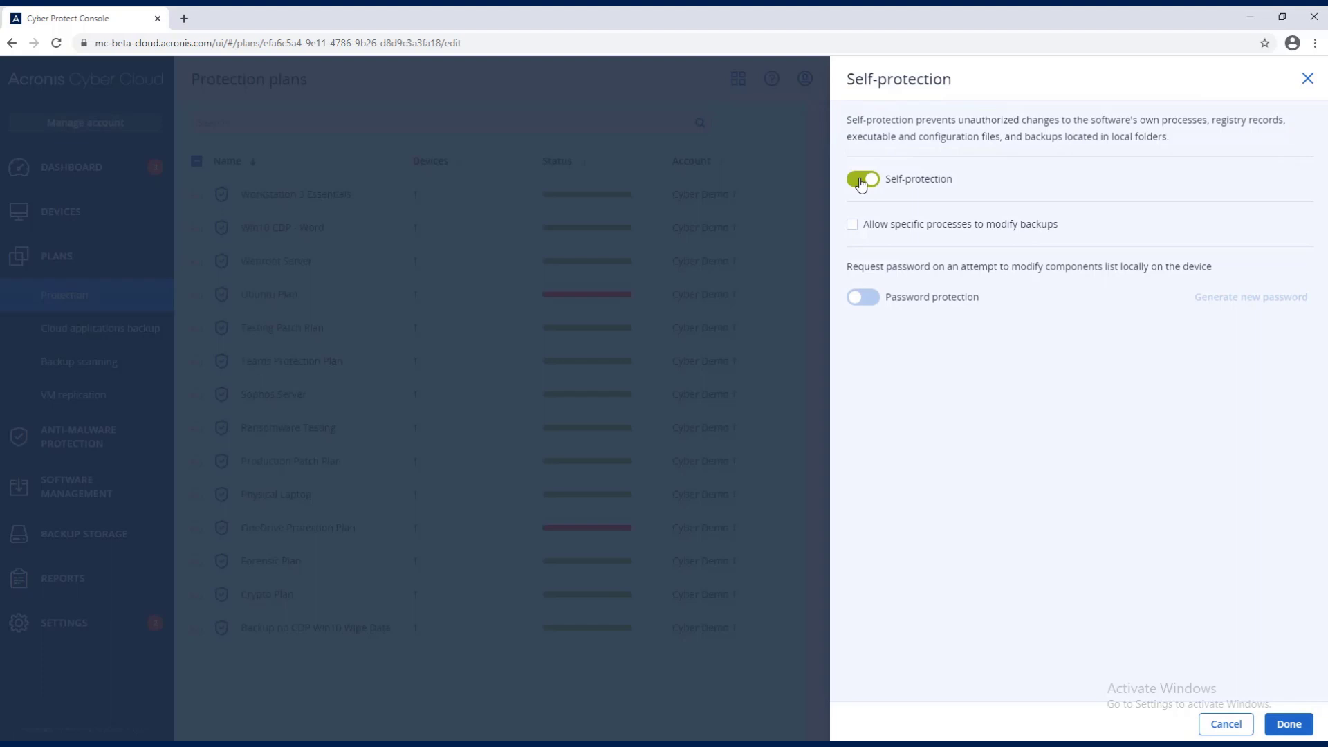
left_click(1287, 724)
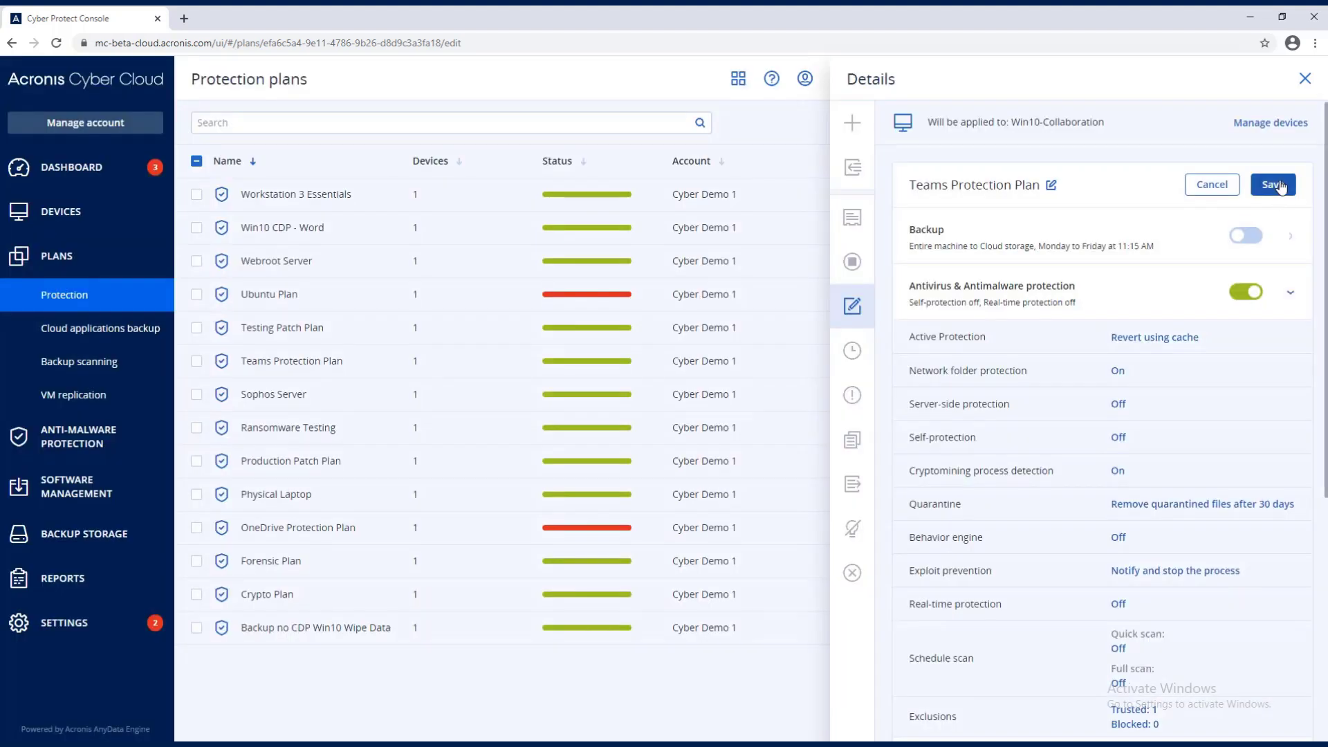
left_click(1273, 184)
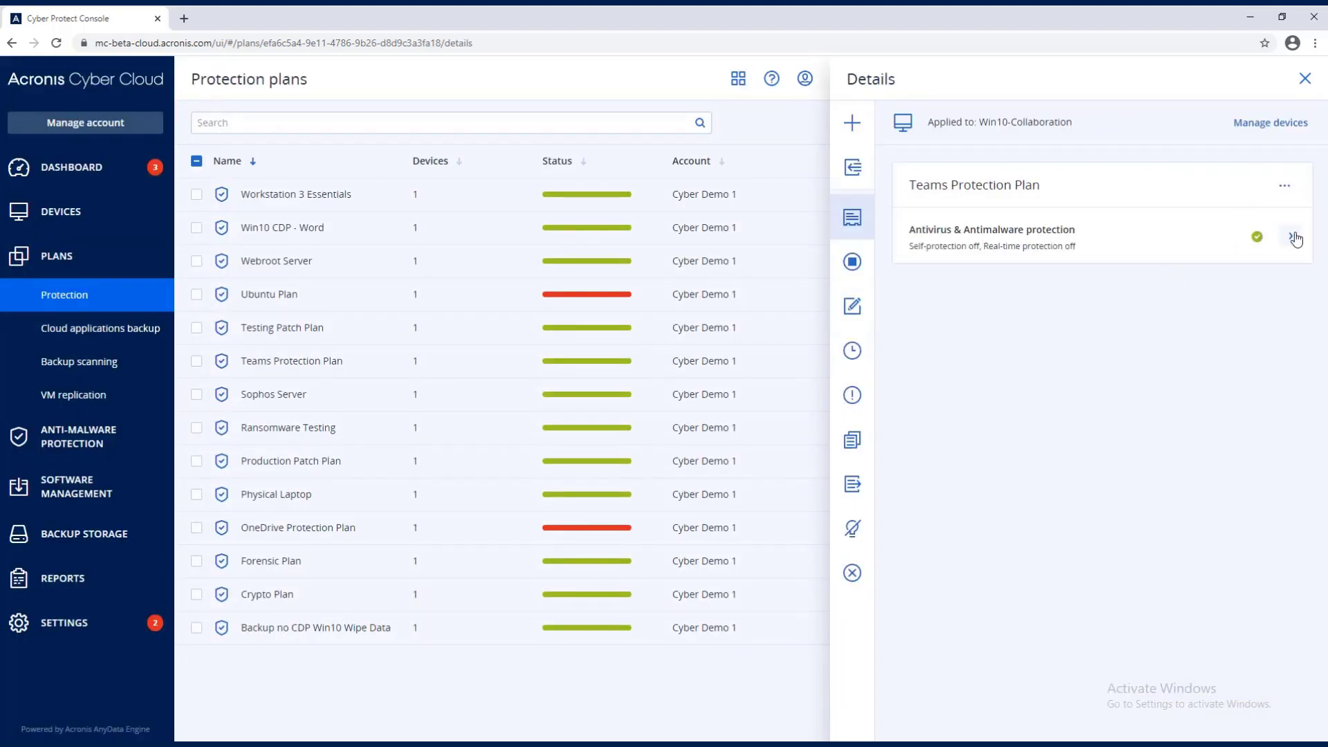
left_click(1291, 237)
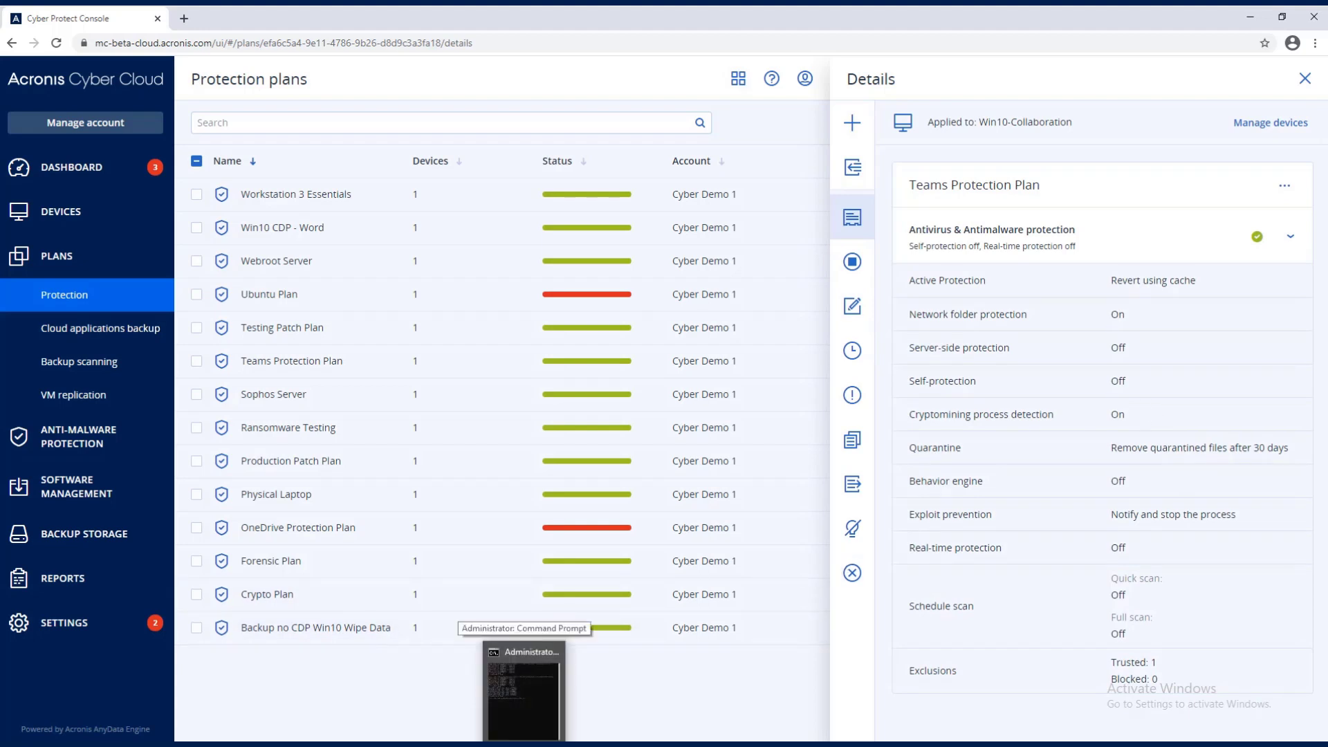
Step: Rerun injterminate_x64 --createremotethread teams.exe, now terminating all 8 processes
left_click(523, 686)
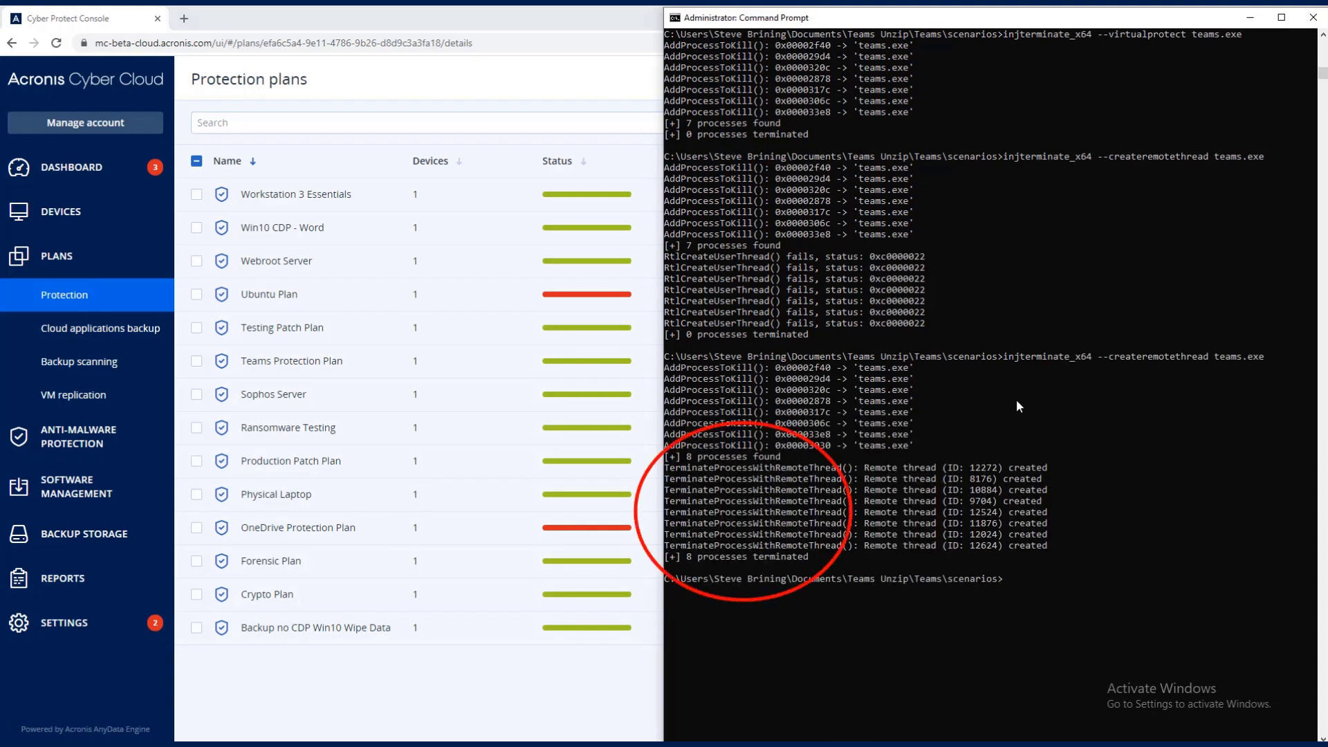
mouse_move(682, 716)
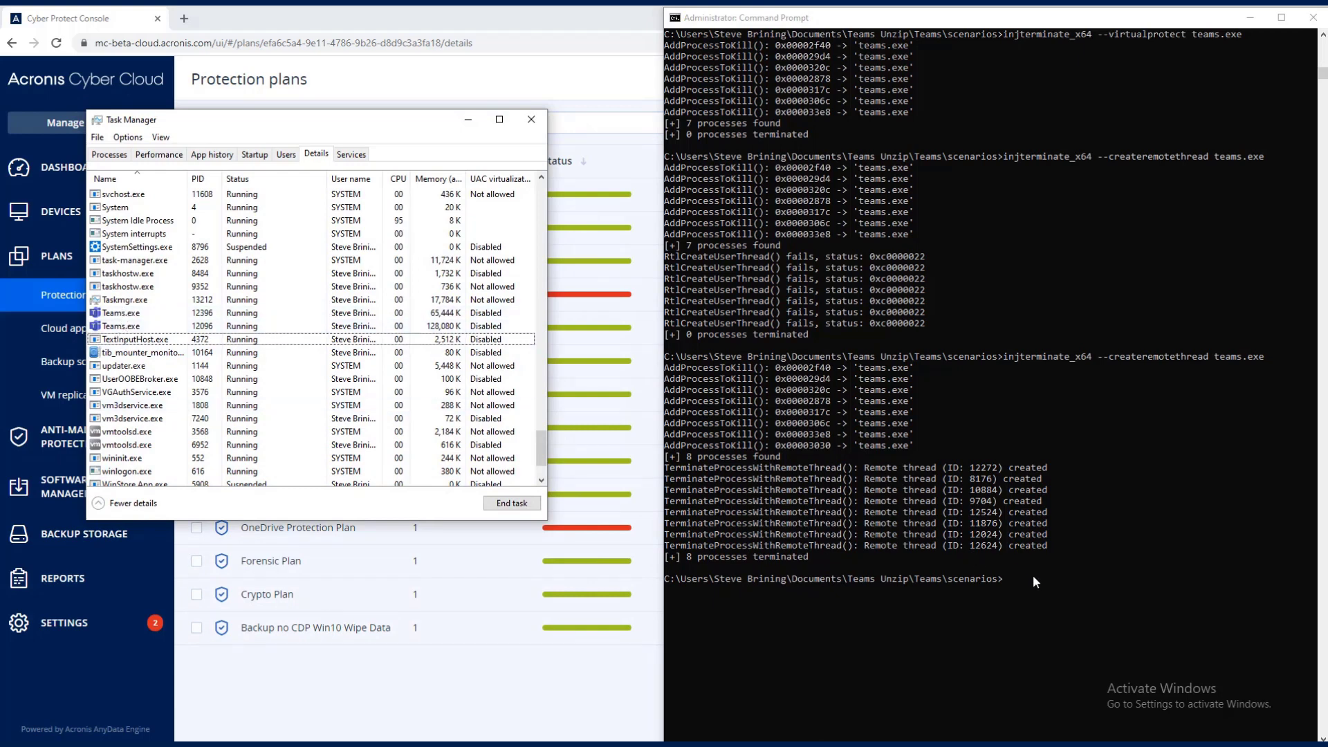
mouse_move(1000, 326)
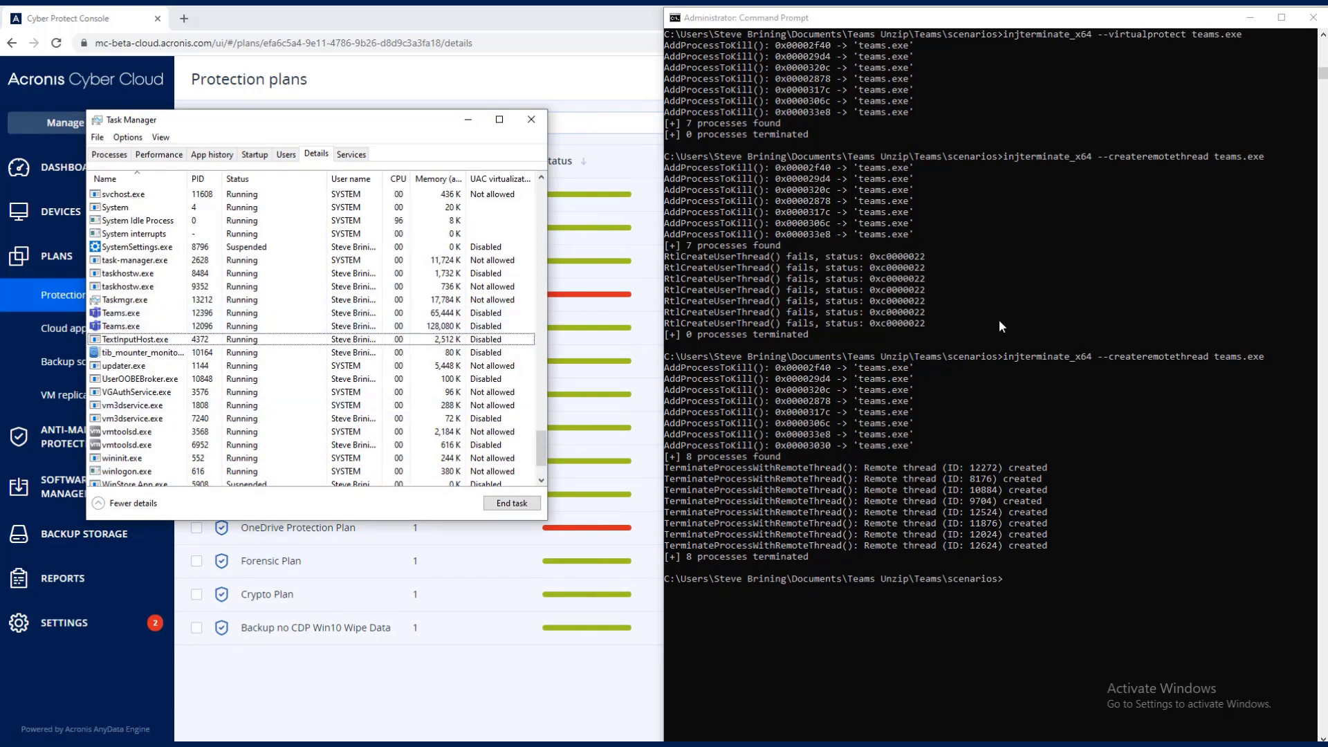